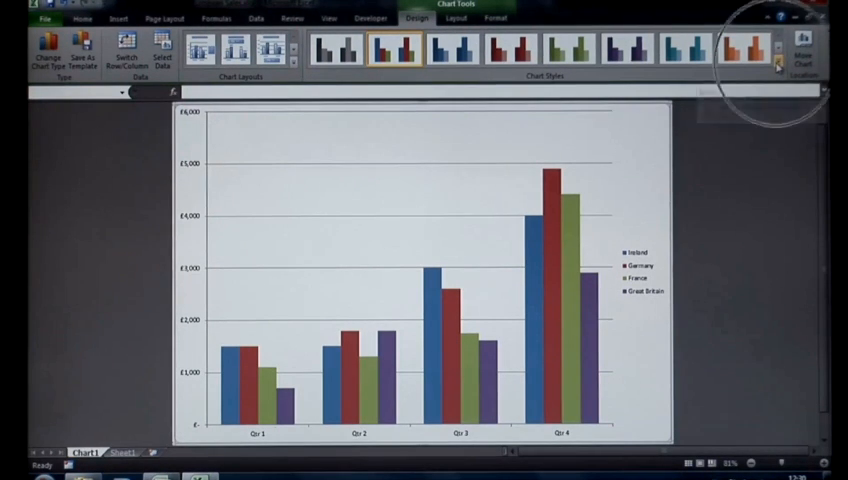
Step: Apply a dark chart style with bright coloured bars from the Chart Styles gallery
left_click(784, 64)
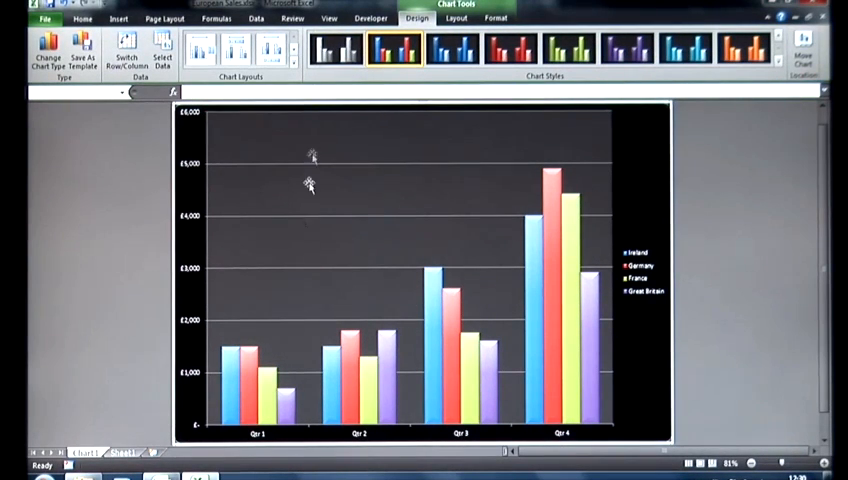
mouse_move(234, 344)
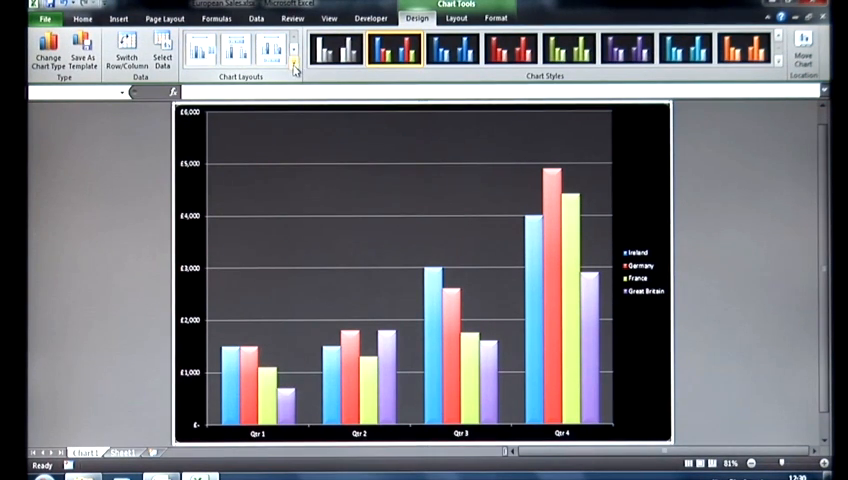
Step: Switch to the chart layout with value labels on bars and the legend at the bottom
left_click(296, 66)
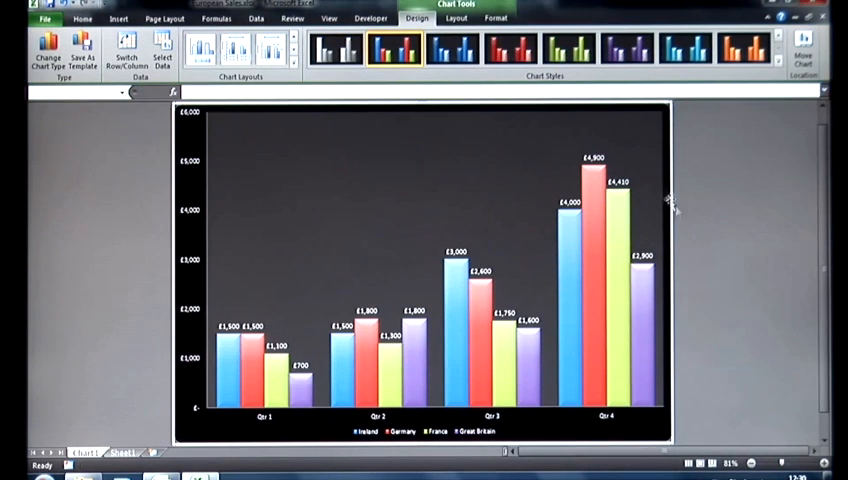
mouse_move(544, 178)
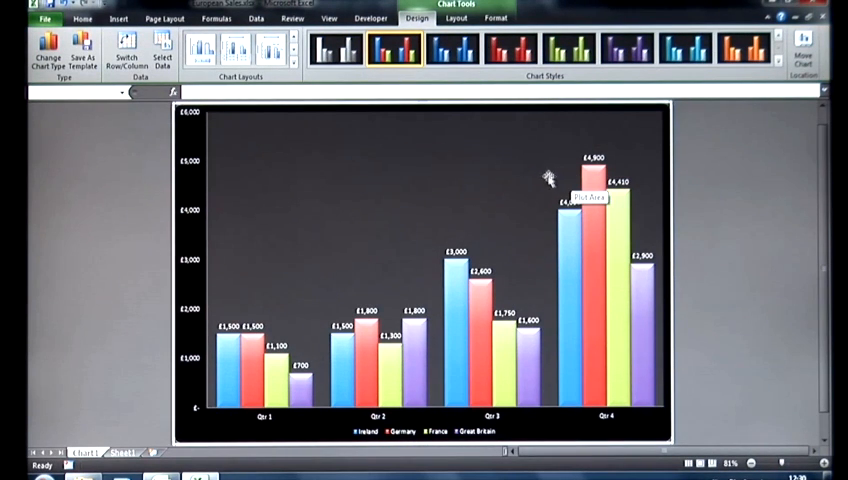
mouse_move(550, 316)
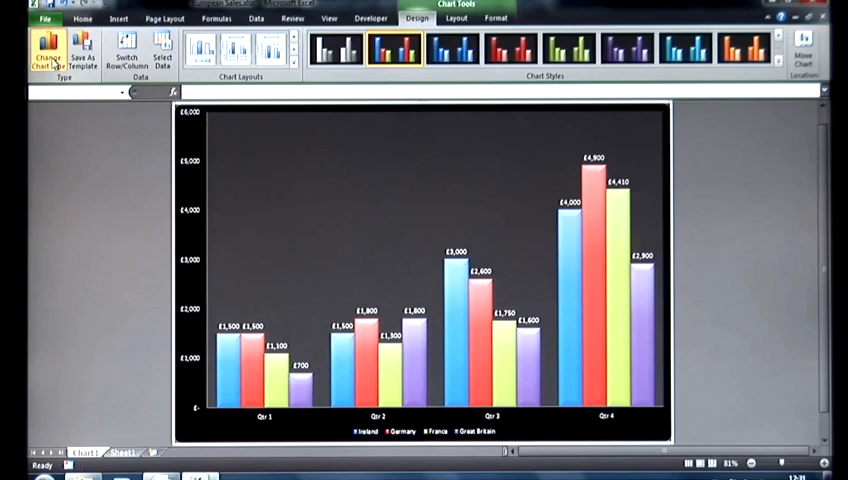
Step: Browse the Change Chart Type choices from Column down to the Surface category
left_click(44, 48)
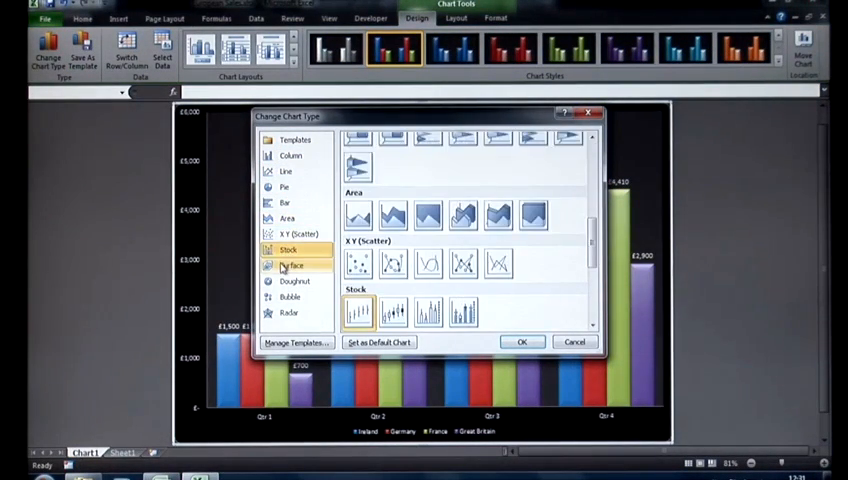
left_click(292, 156)
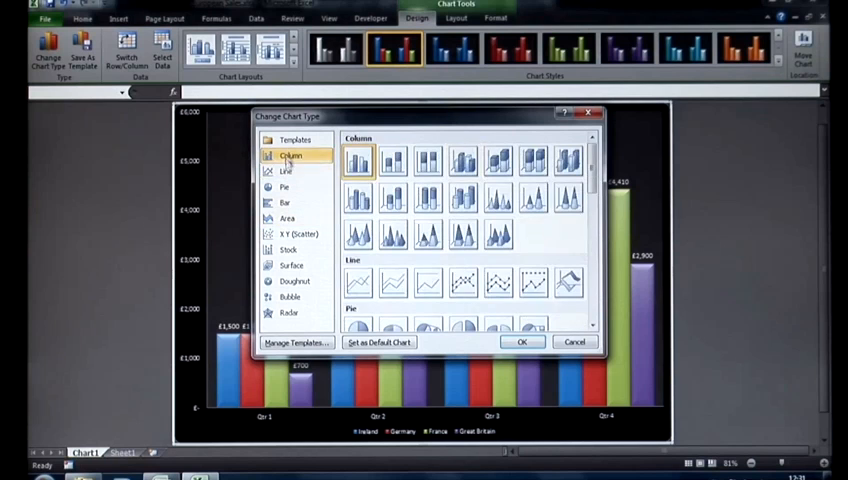
mouse_move(298, 180)
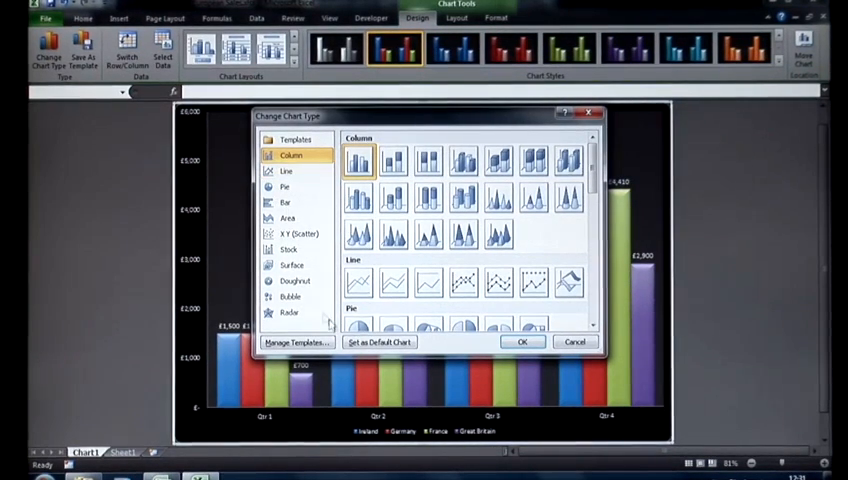
left_click(292, 264)
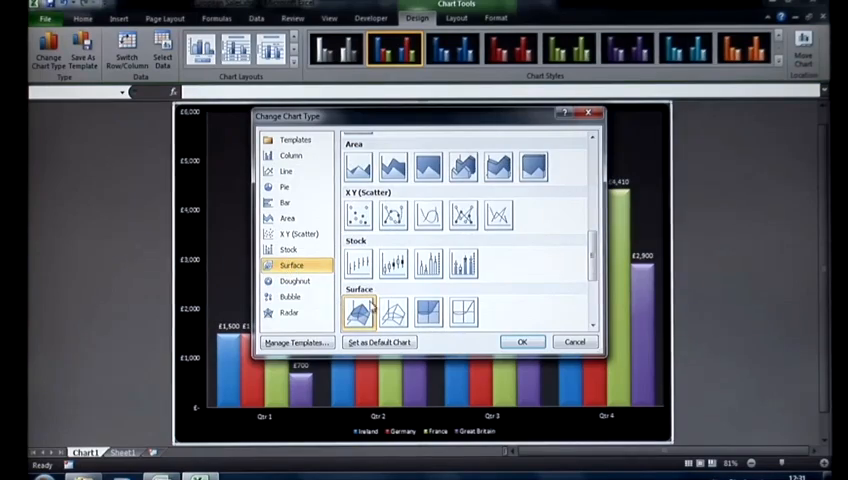
Step: Convert the chart to a 3-D Surface chart of the quarterly country figures
left_click(522, 340)
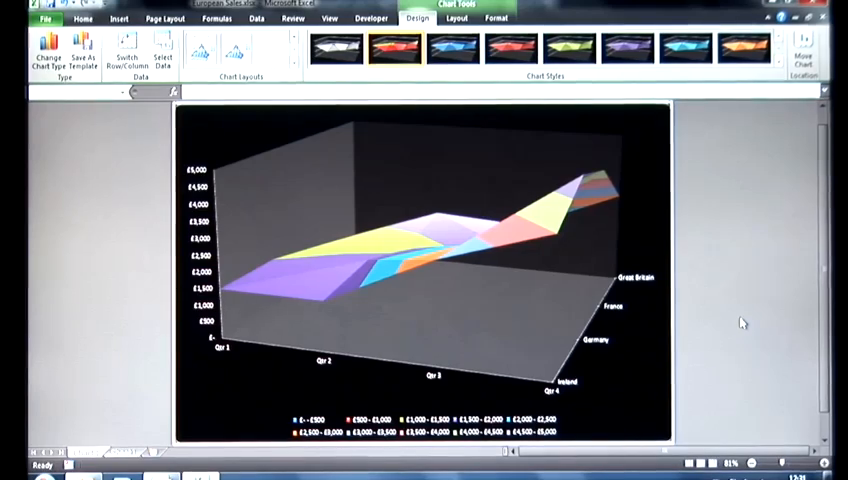
mouse_move(516, 312)
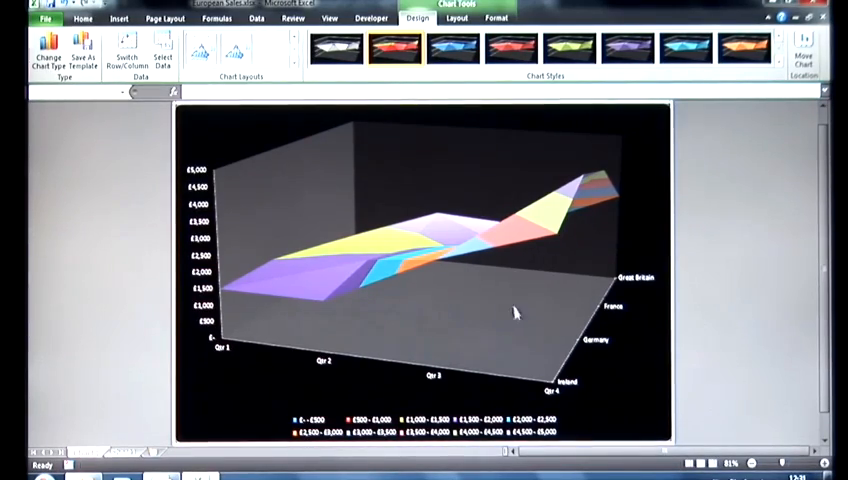
Step: Revert the chart to Clustered Column, keeping the dark style and value labels
left_click(44, 50)
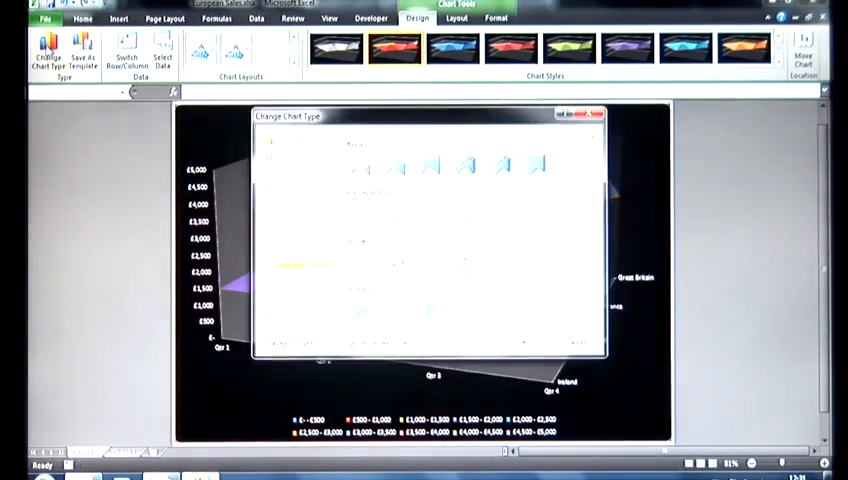
left_click(288, 250)
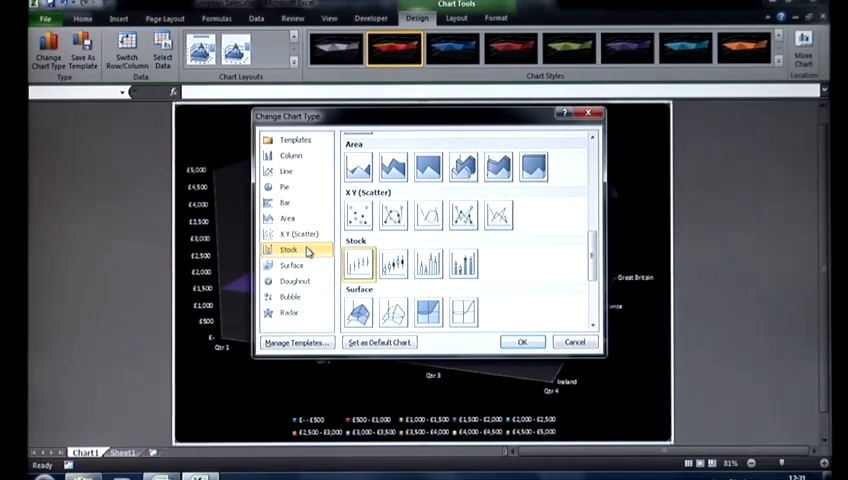
left_click(292, 156)
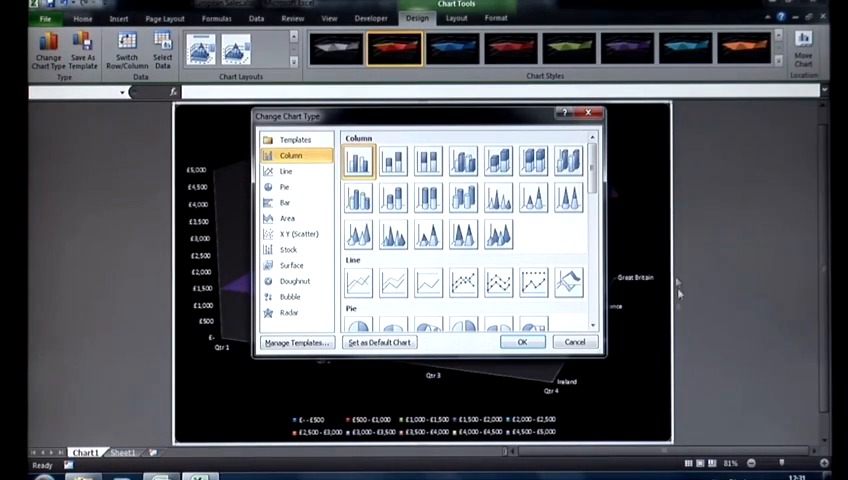
left_click(524, 340)
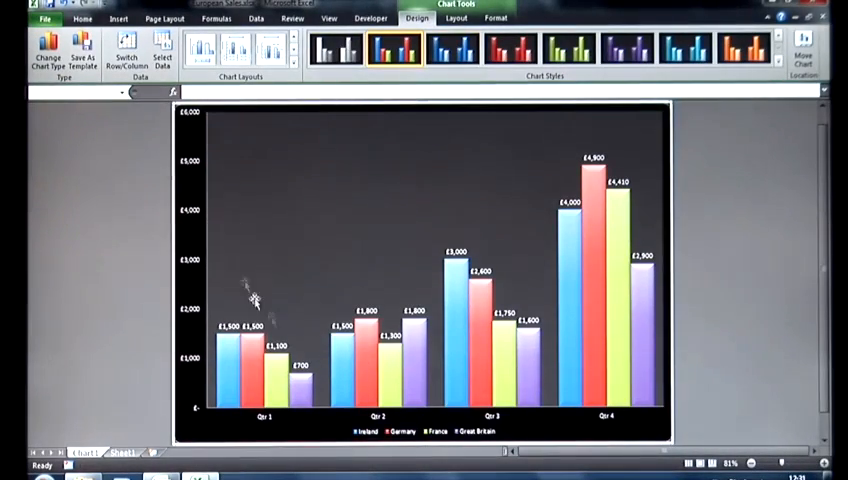
mouse_move(488, 352)
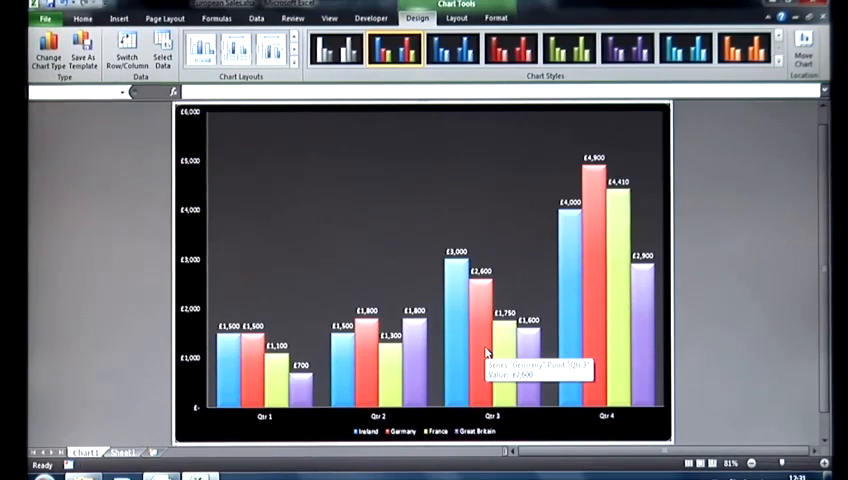